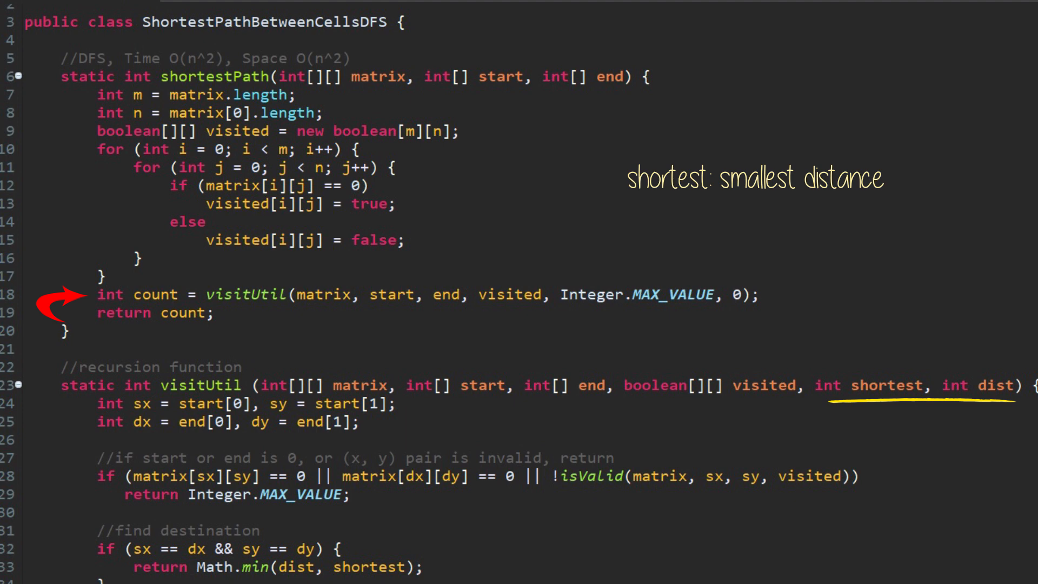
Review the Cell class fields and constructor, then scroll down to the BFS shortestPath method.
left_click_drag(566, 309, 701, 309)
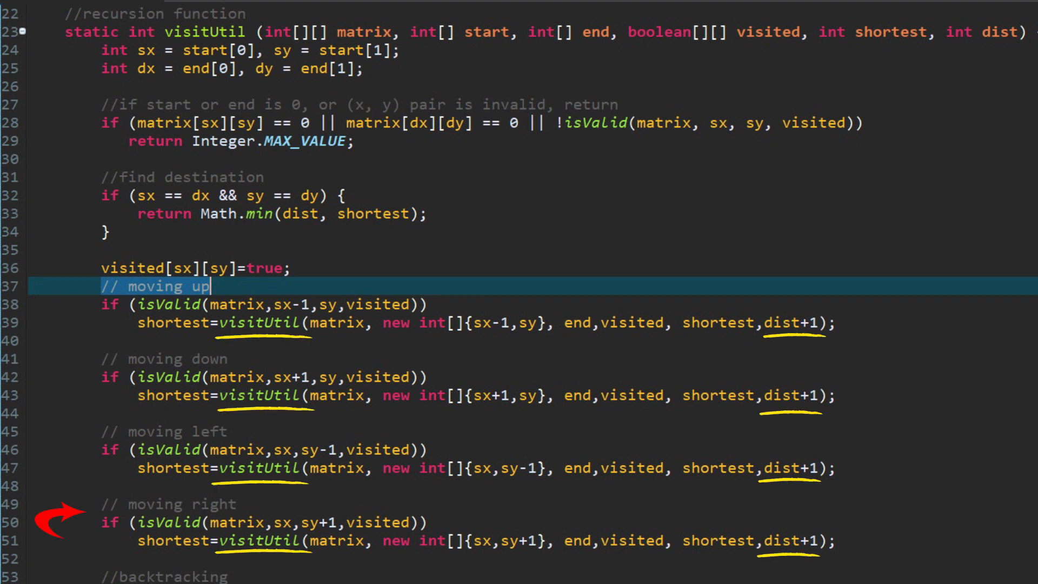
scroll("down", 3)
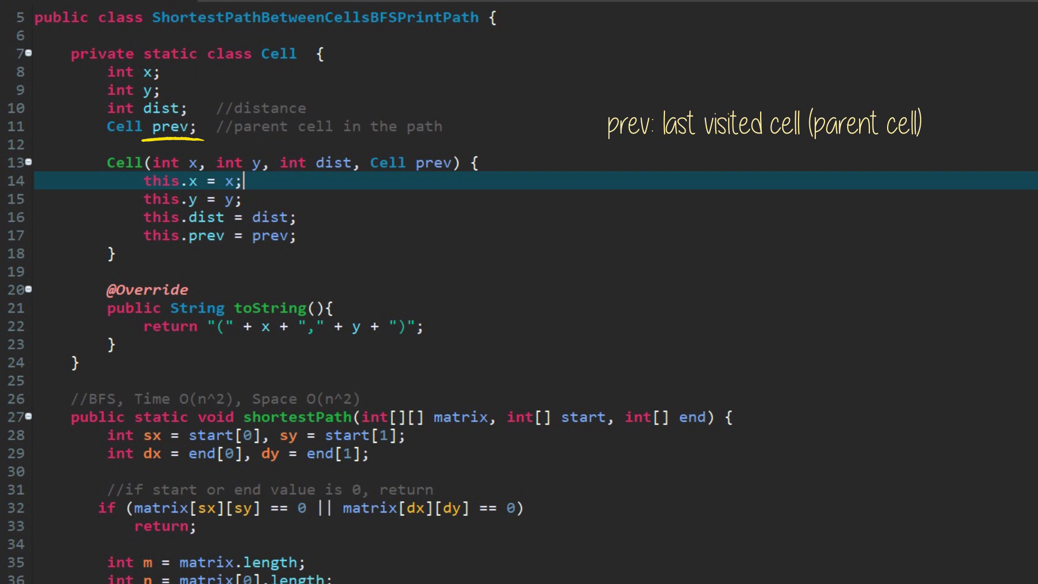
scroll("down", 3)
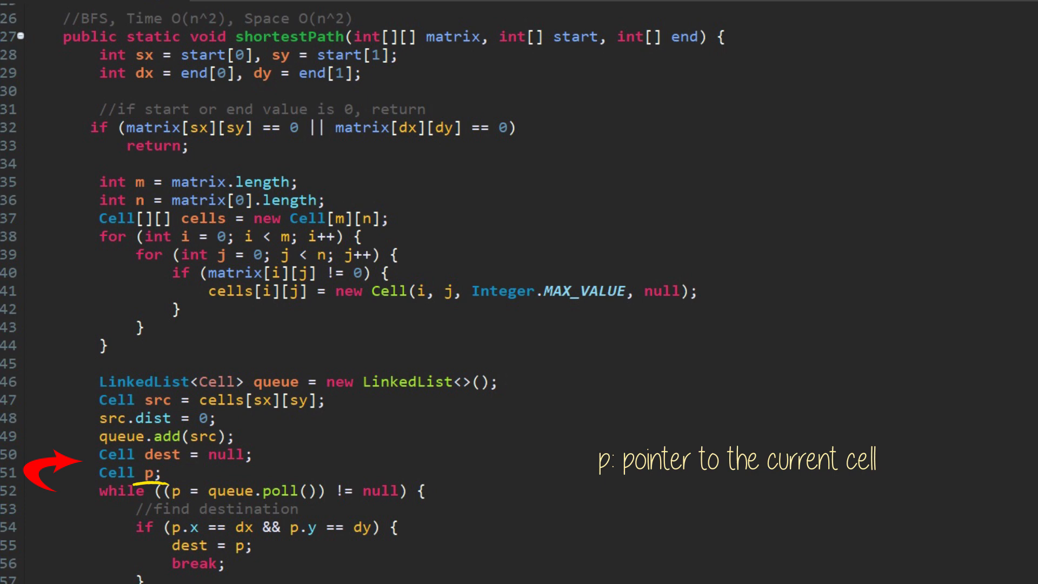
scroll("down", 3)
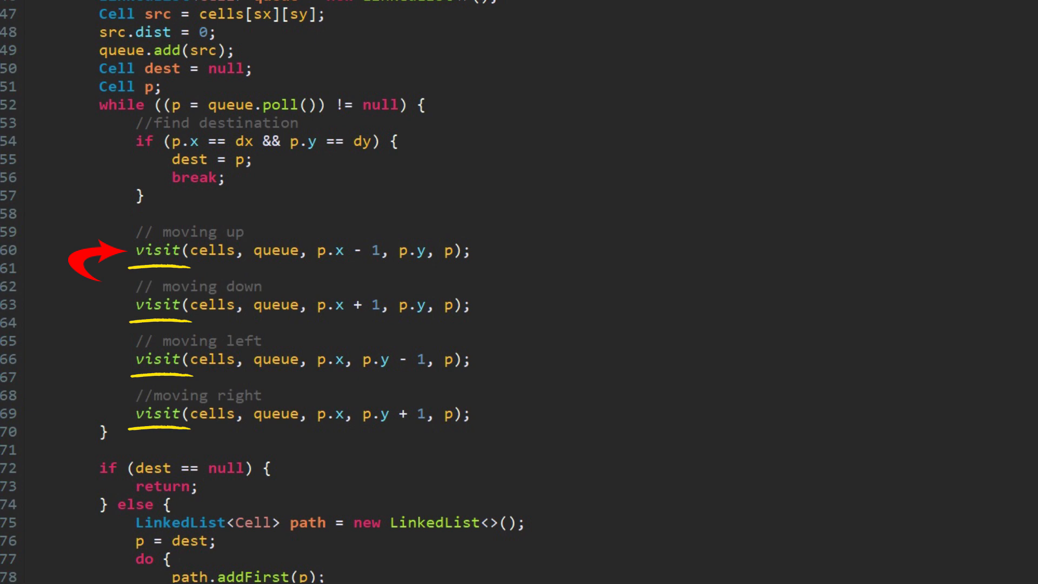
scroll("down", 3)
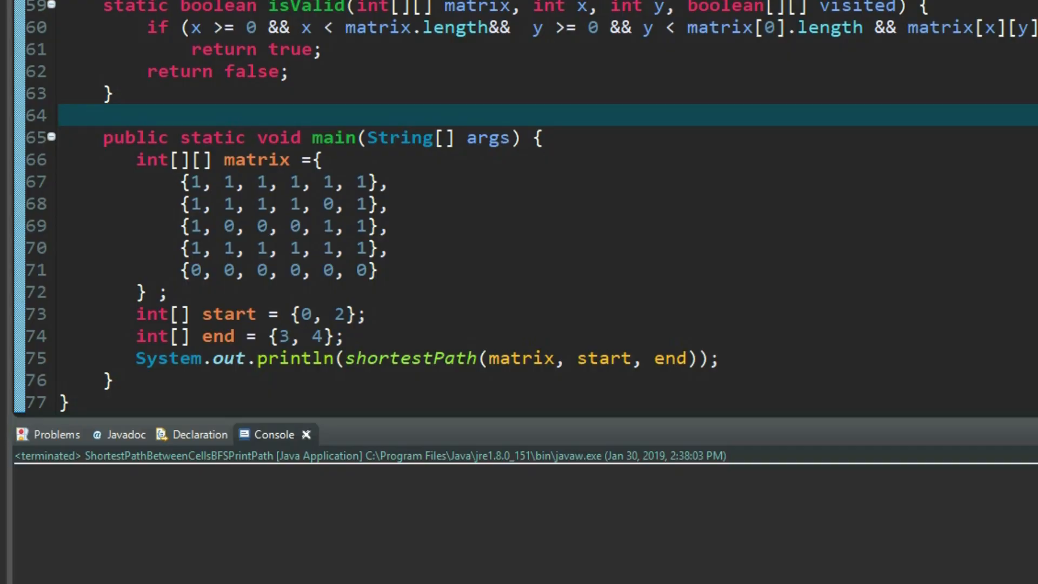
Edit the DFS start array in main from {0, 2} to {2, 4}.
type("2")
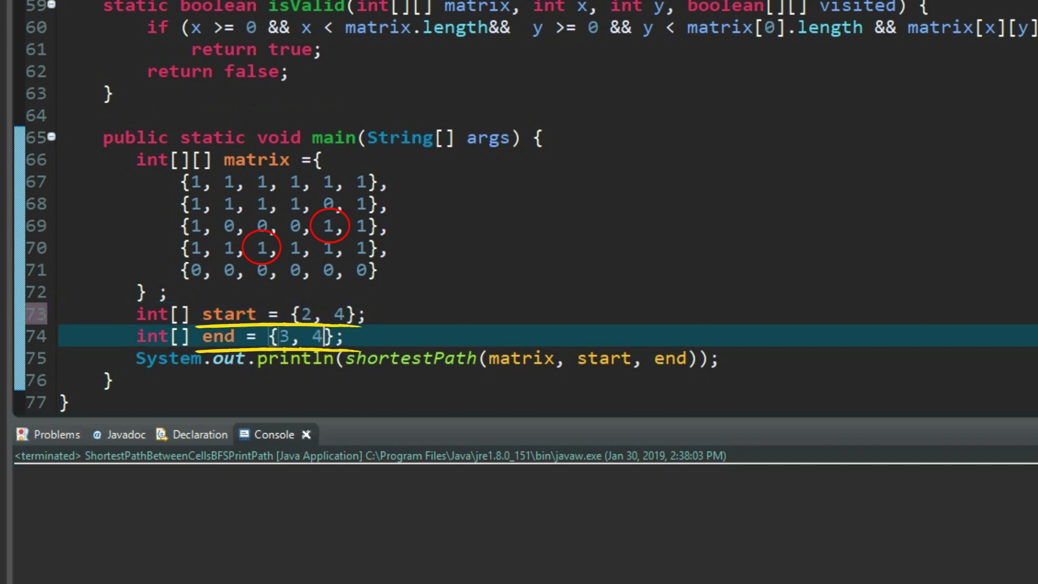
type("2, 1};")
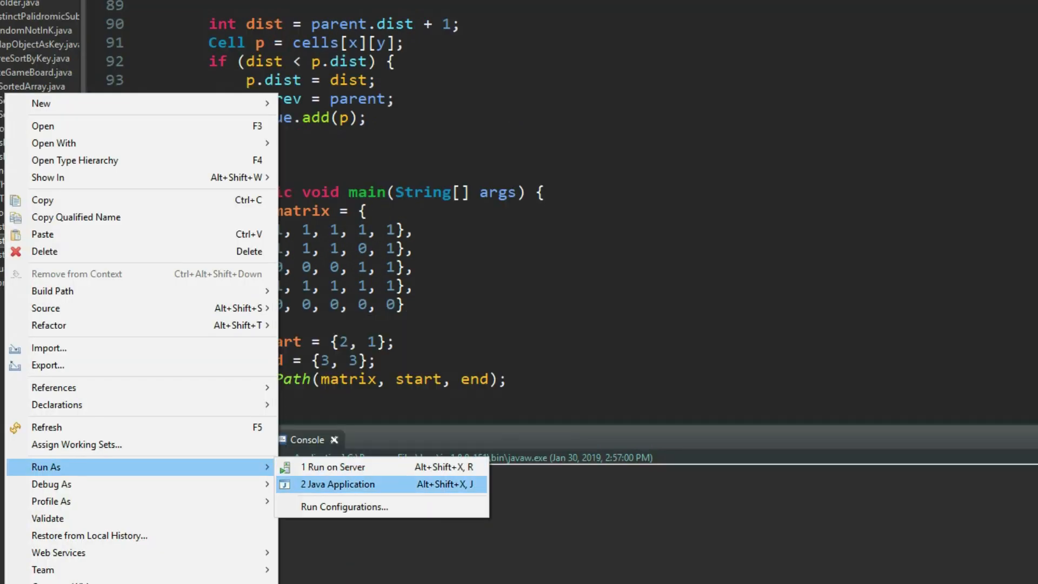
Run ShortestPathBetweenCellsBFSPrintPath as a Java application and check the empty console.
left_click(337, 483)
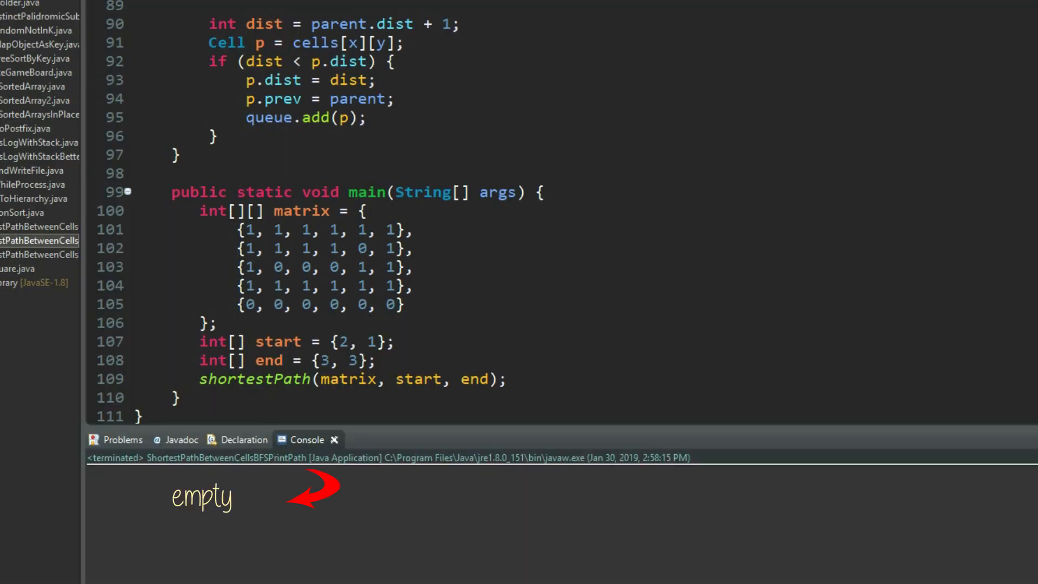